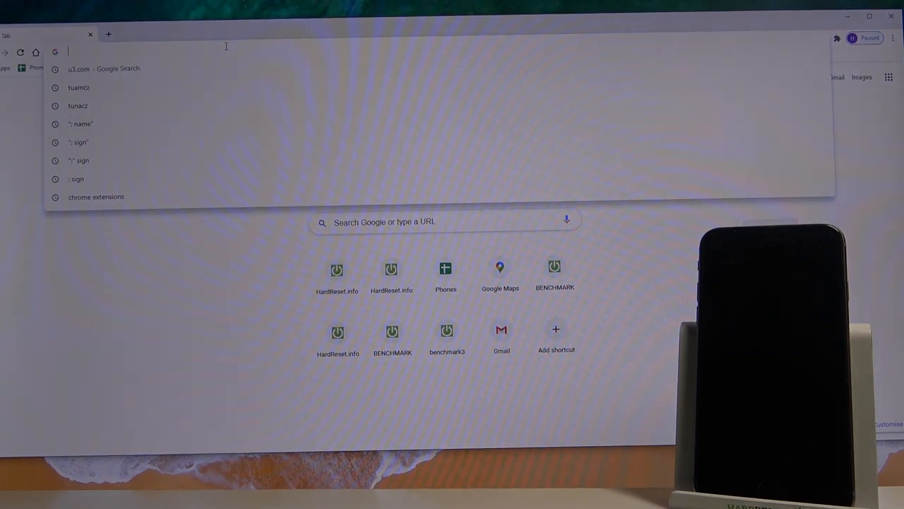
# Step: Go to 3u.com and start downloading 3uTools from its home page
pyautogui.write('3u.com')
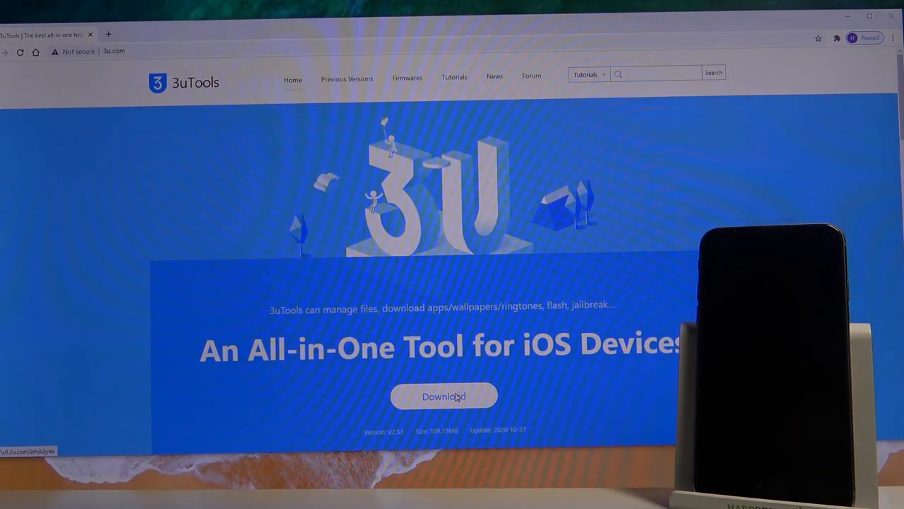
pyautogui.click(442, 396)
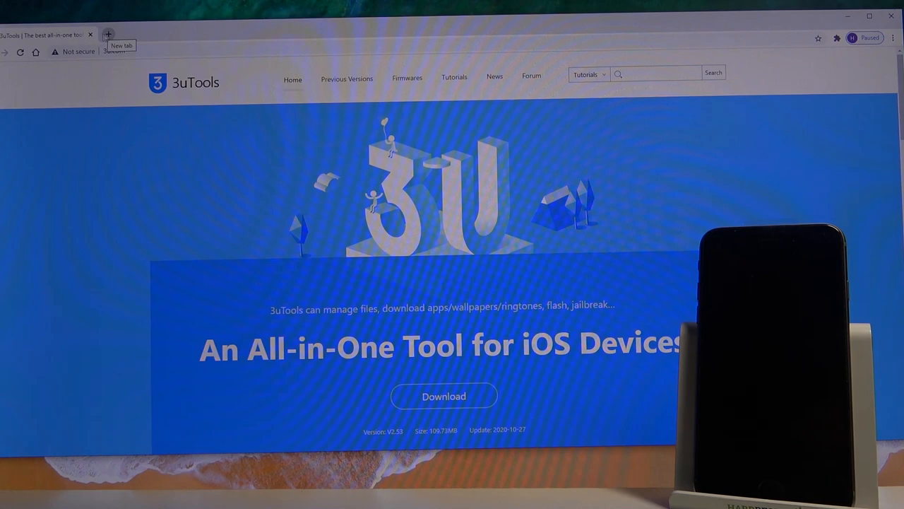
pyautogui.moveTo(801, 15)
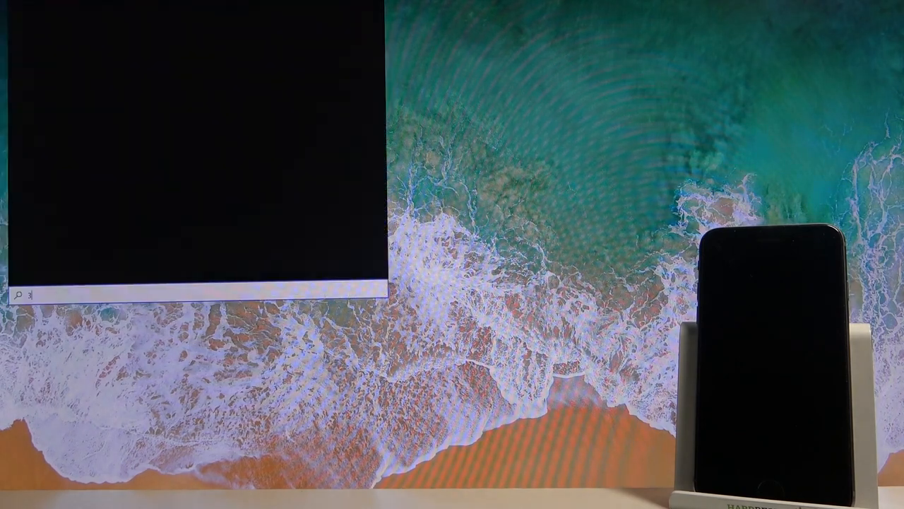
# Step: Show This PC, listing Local Disk C and the empty 119 GB Nowy (D:) drive
pyautogui.write('3uTools')
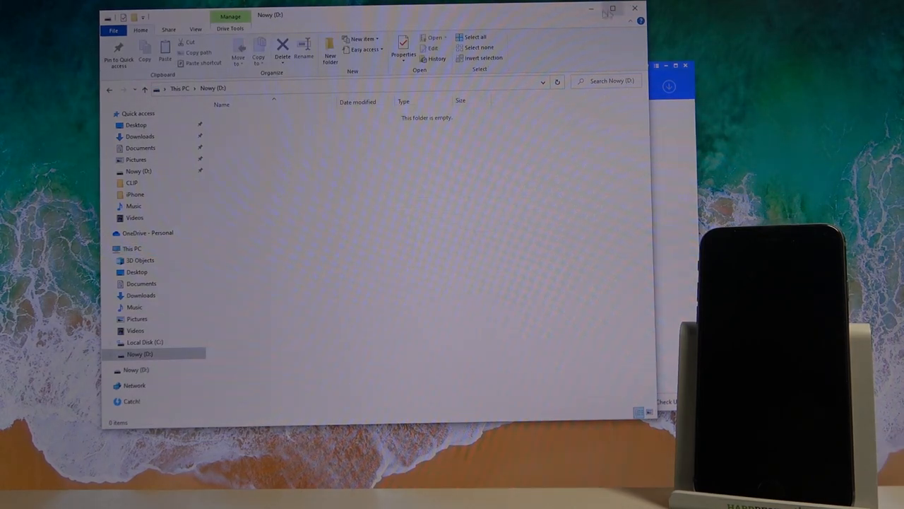
pyautogui.click(131, 248)
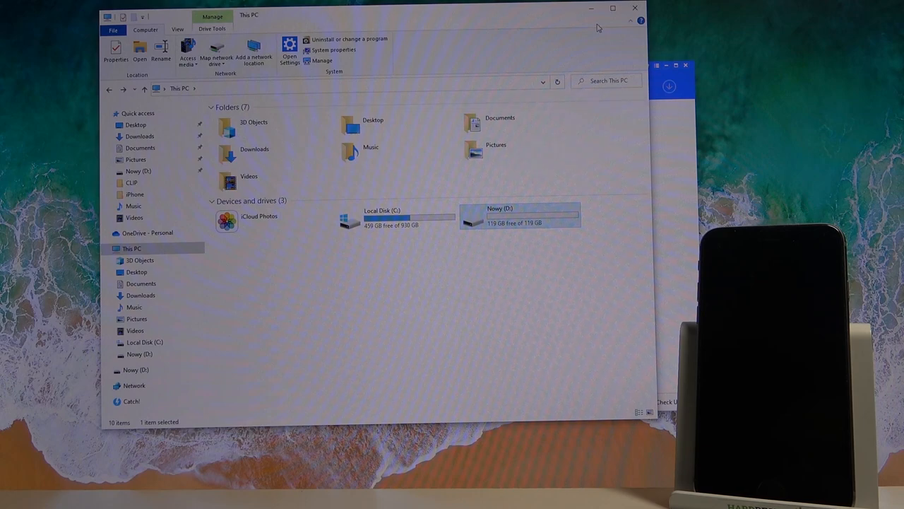
pyautogui.moveTo(592, 22)
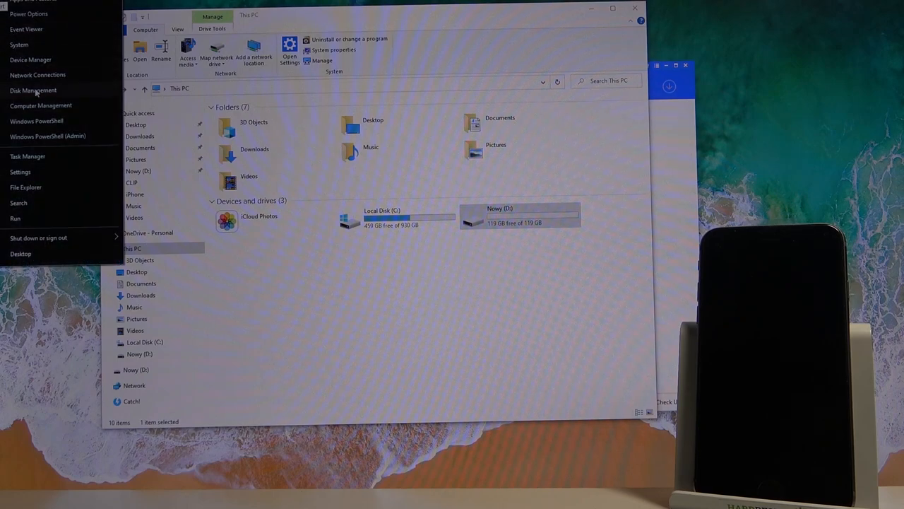
# Step: Check the Nowy (D:) partition's actions in Disk Management, then close it
pyautogui.click(32, 90)
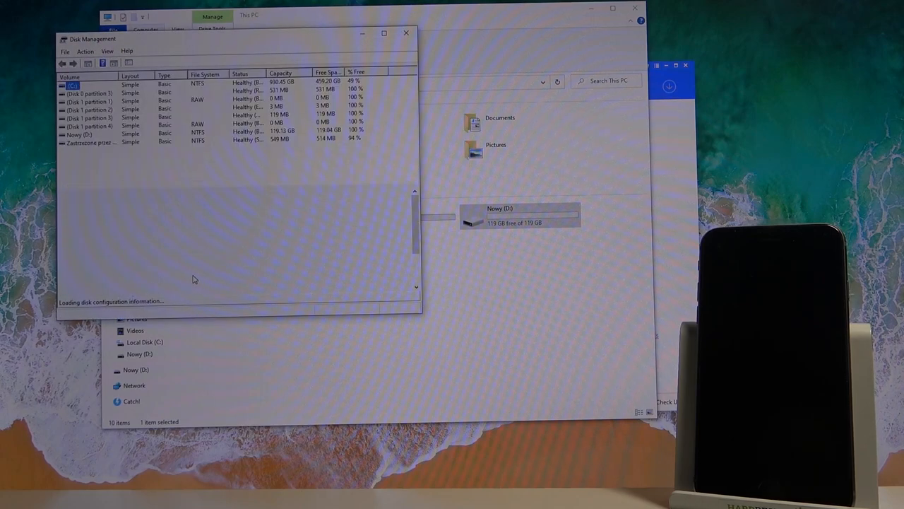
pyautogui.moveTo(249, 261)
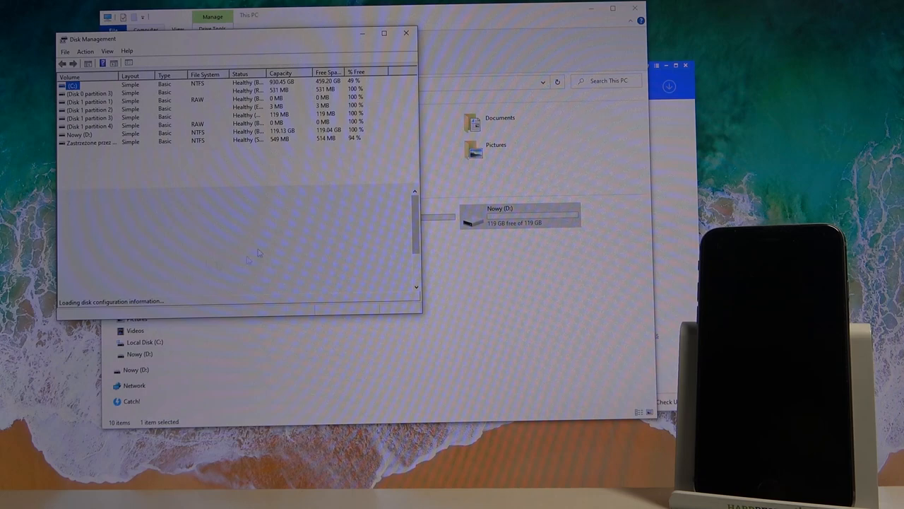
pyautogui.moveTo(189, 232)
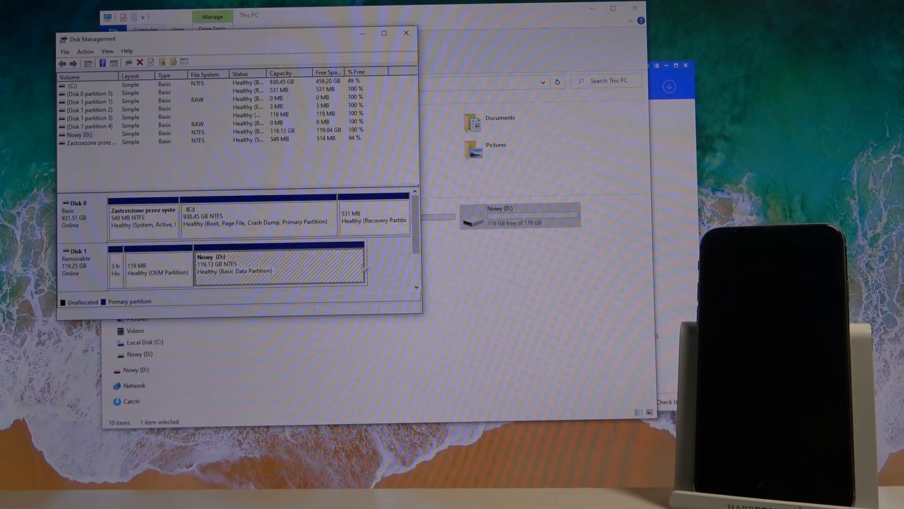
pyautogui.rightClick(280, 270)
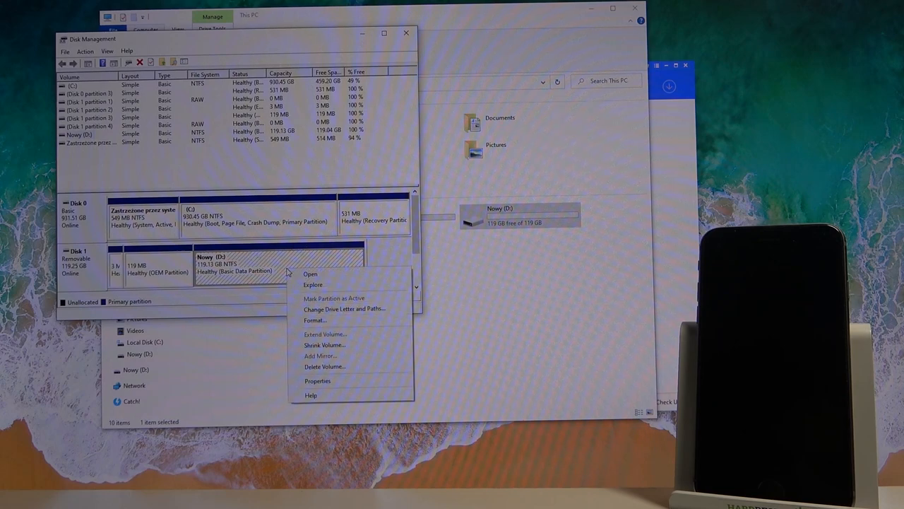
pyautogui.moveTo(310, 273)
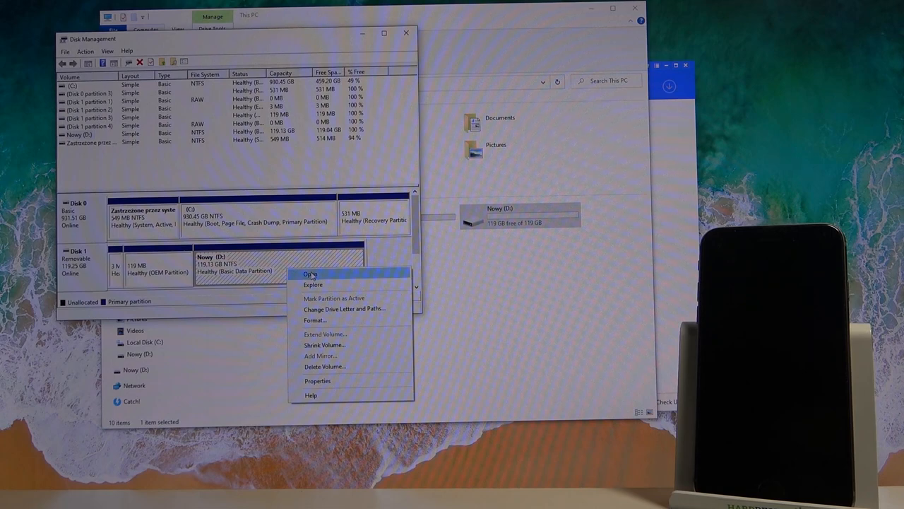
pyautogui.moveTo(323, 275)
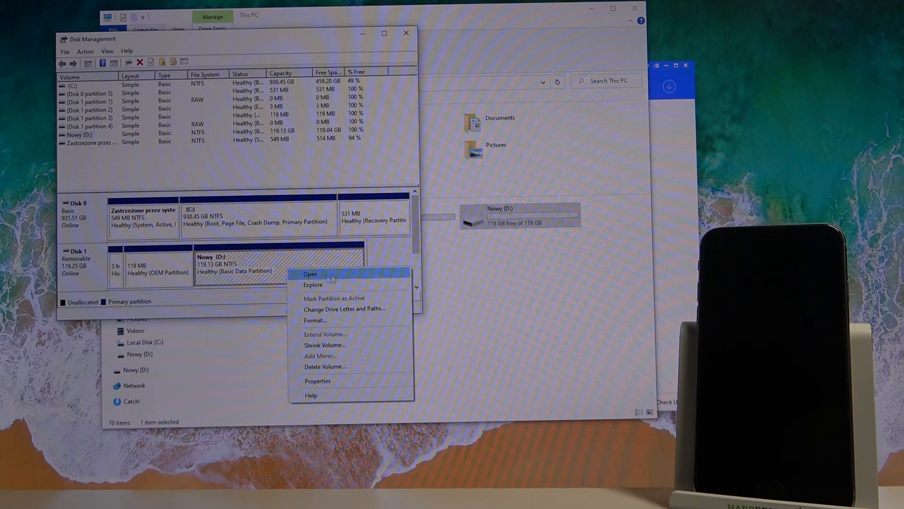
pyautogui.moveTo(399, 250)
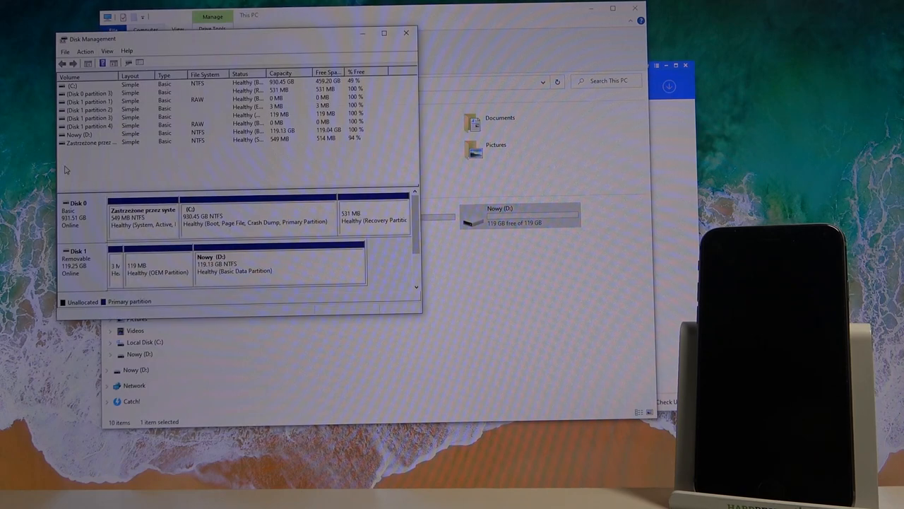
pyautogui.moveTo(391, 140)
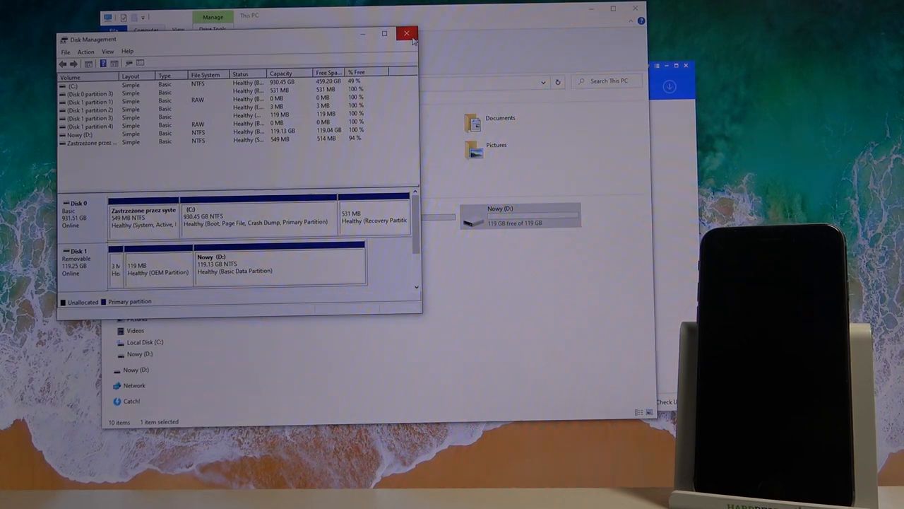
pyautogui.moveTo(407, 34)
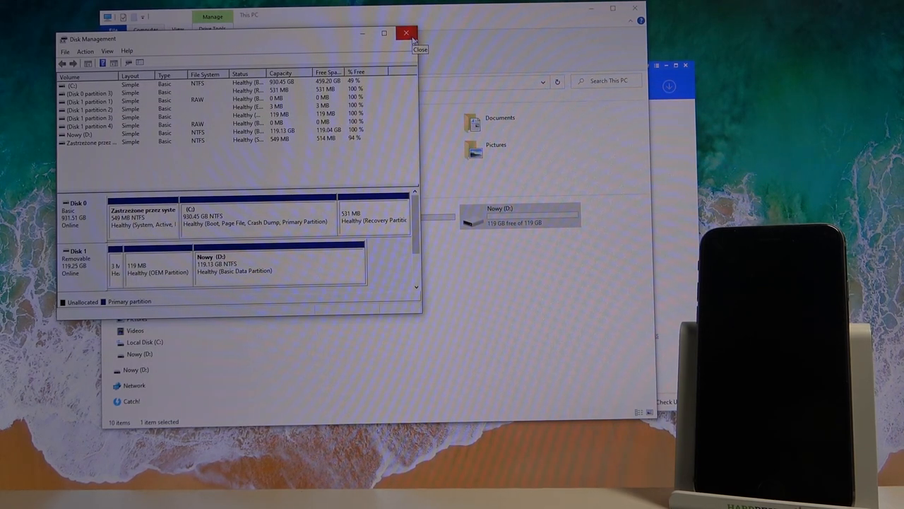
pyautogui.click(407, 34)
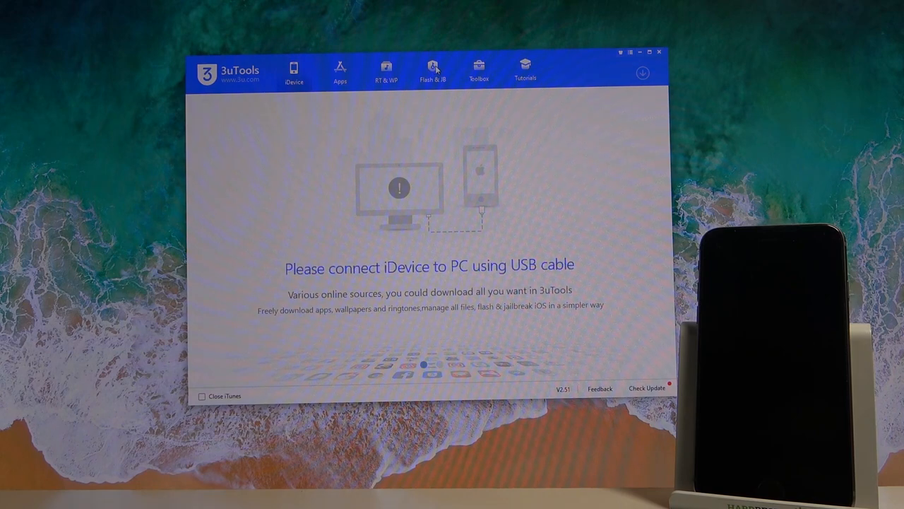
# Step: Write the checkra1n boot drive to the SDXC Card and dismiss the error -5 failure
pyautogui.click(434, 67)
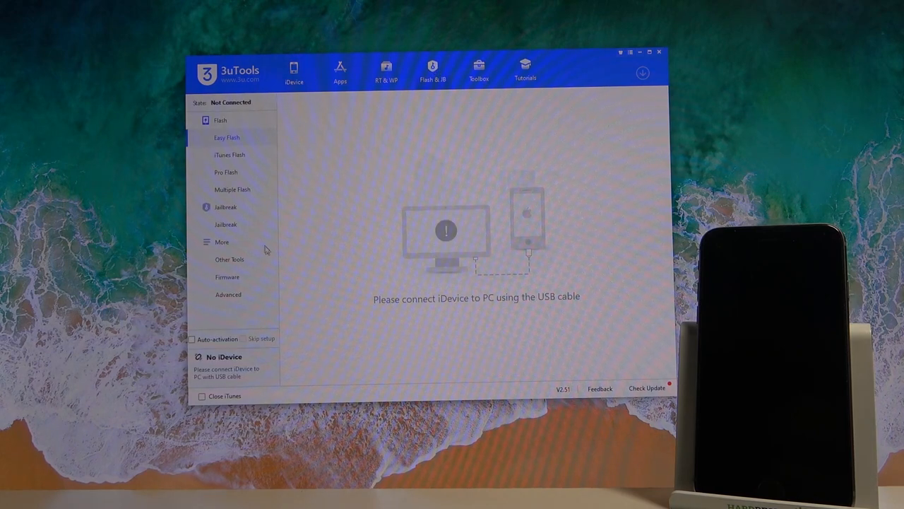
pyautogui.click(224, 224)
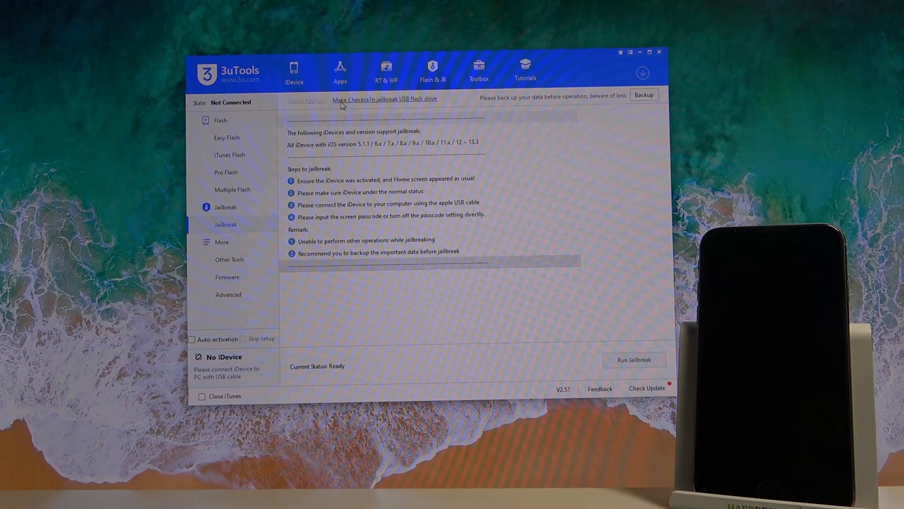
pyautogui.moveTo(408, 101)
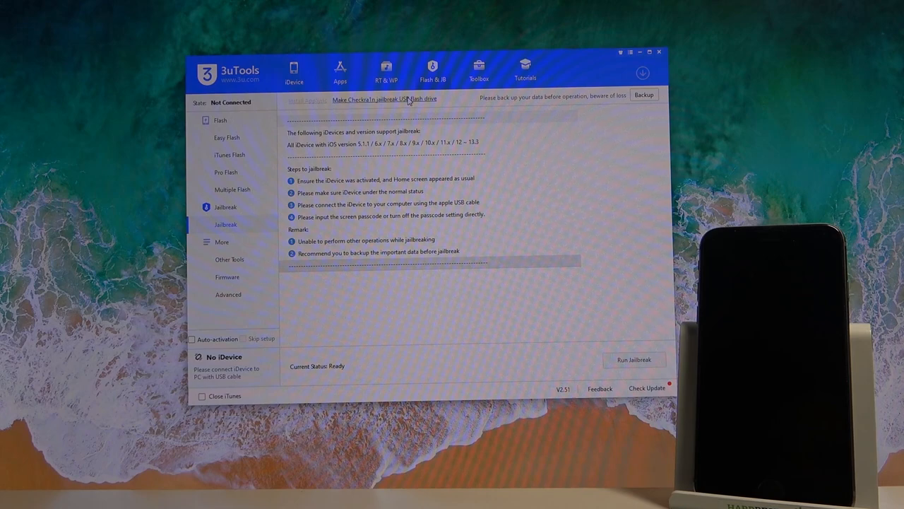
pyautogui.click(374, 98)
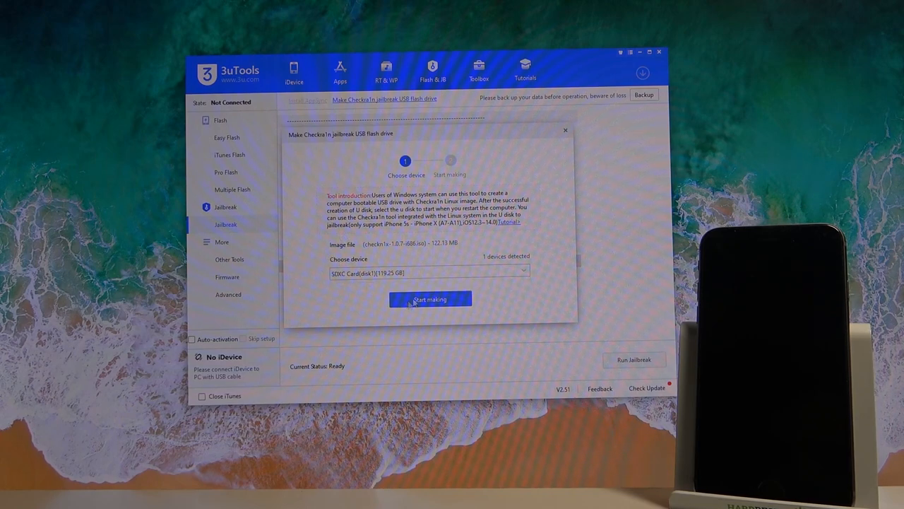
pyautogui.click(430, 299)
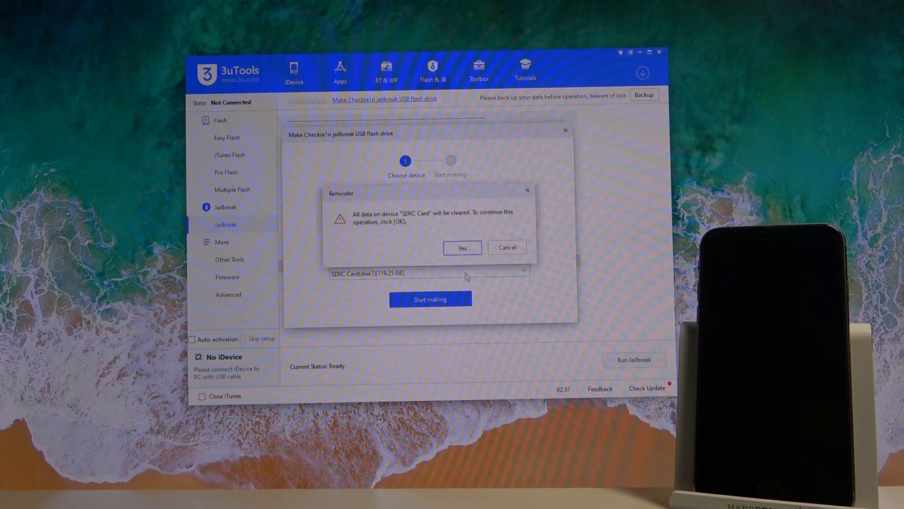
pyautogui.click(462, 248)
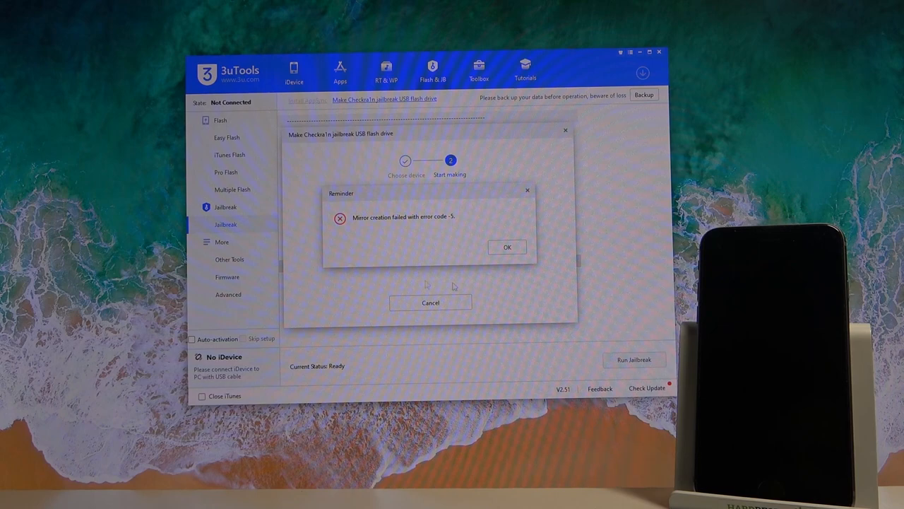
pyautogui.click(507, 246)
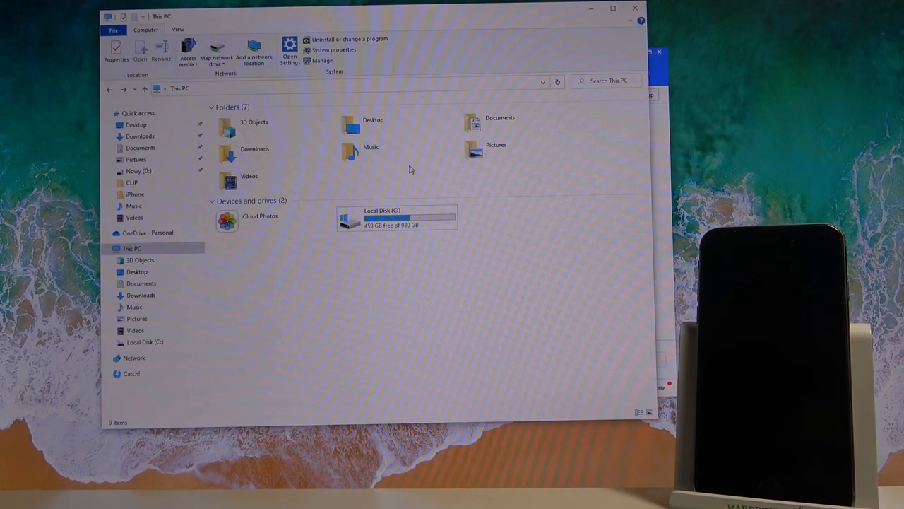
pyautogui.moveTo(507, 244)
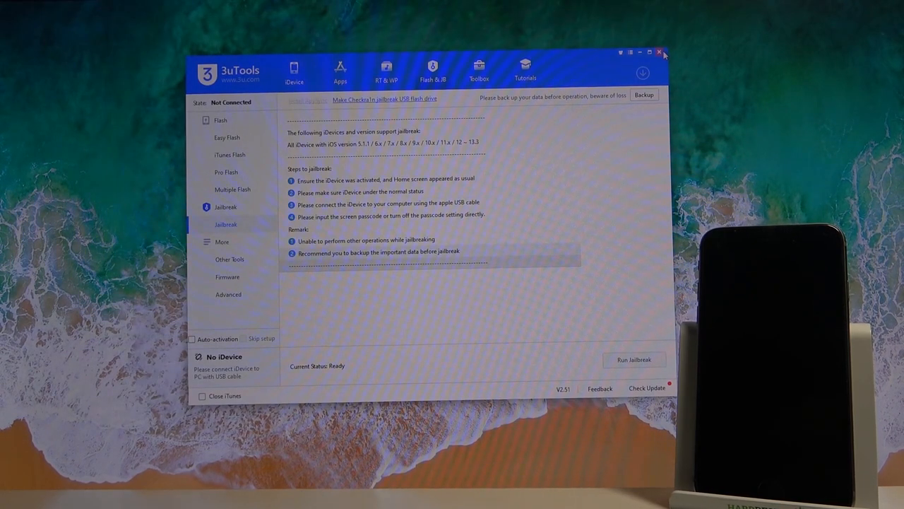
# Step: Close the 3uTools window
pyautogui.click(658, 51)
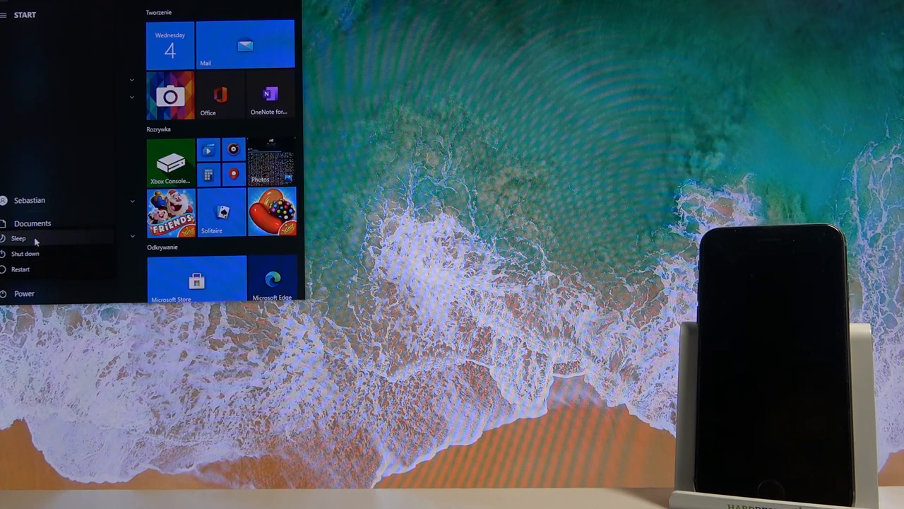
# Step: Restart Windows from the Start menu power options
pyautogui.click(22, 269)
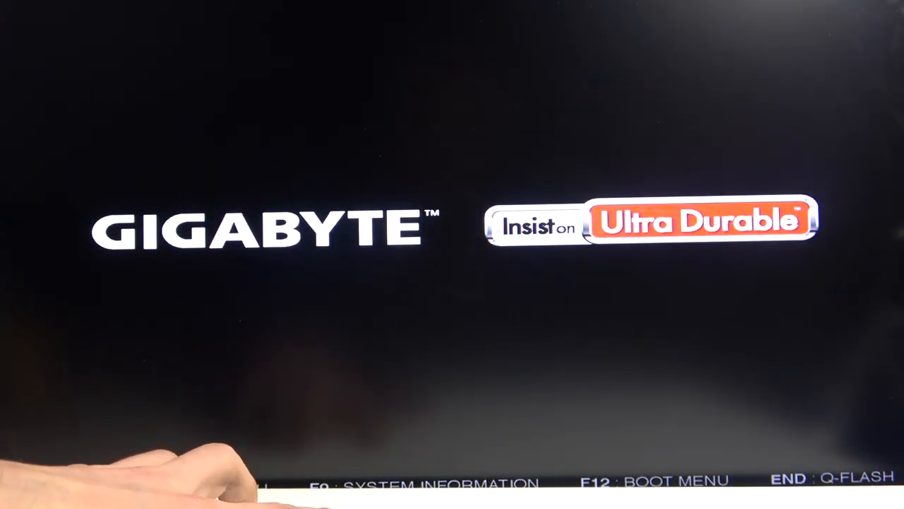
# Step: Enter the Gigabyte BIOS setup with Del during the startup splash
pyautogui.press('Delete')
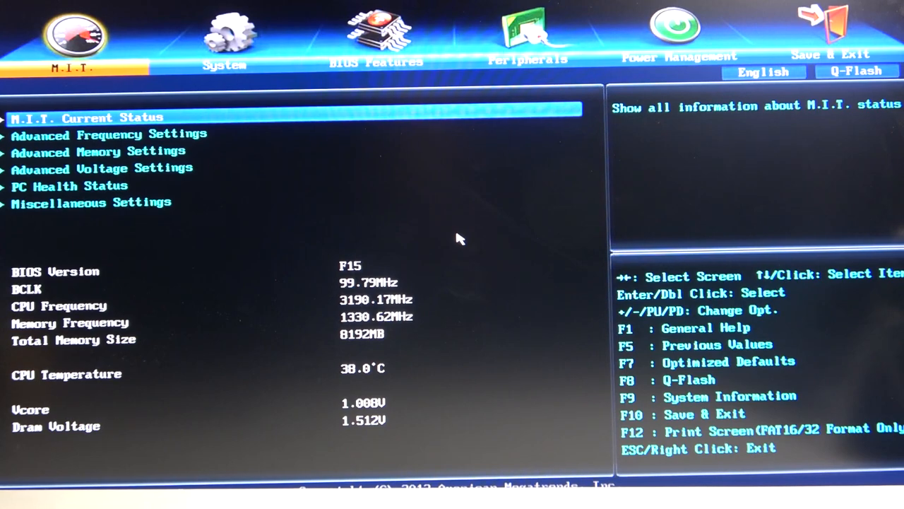
# Step: Move from the System tab to the Save & Exit page with boot override devices
pyautogui.click(225, 31)
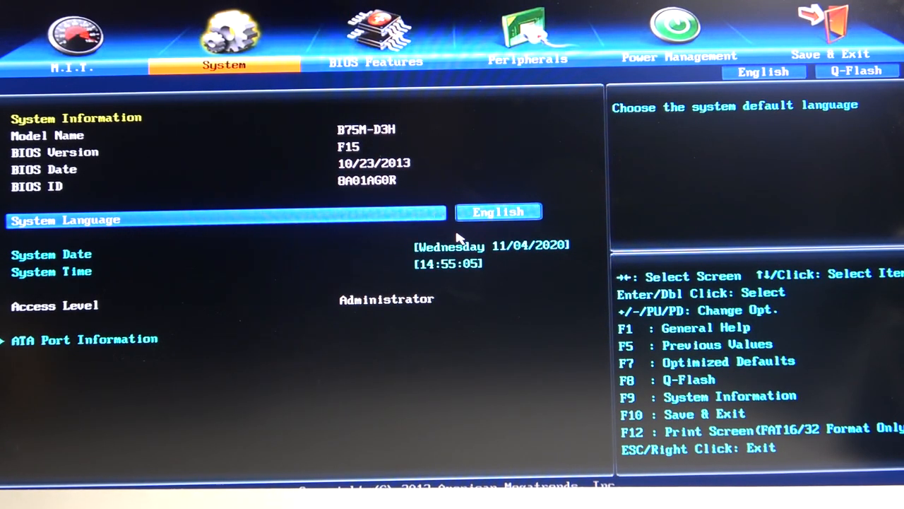
pyautogui.click(372, 39)
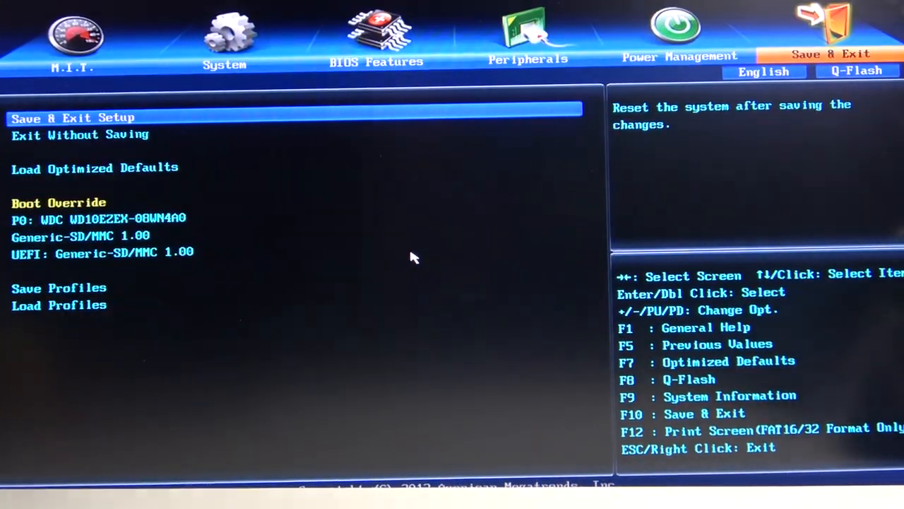
# Step: Choose Save & Exit Setup and confirm Yes to save and reset
pyautogui.click(70, 116)
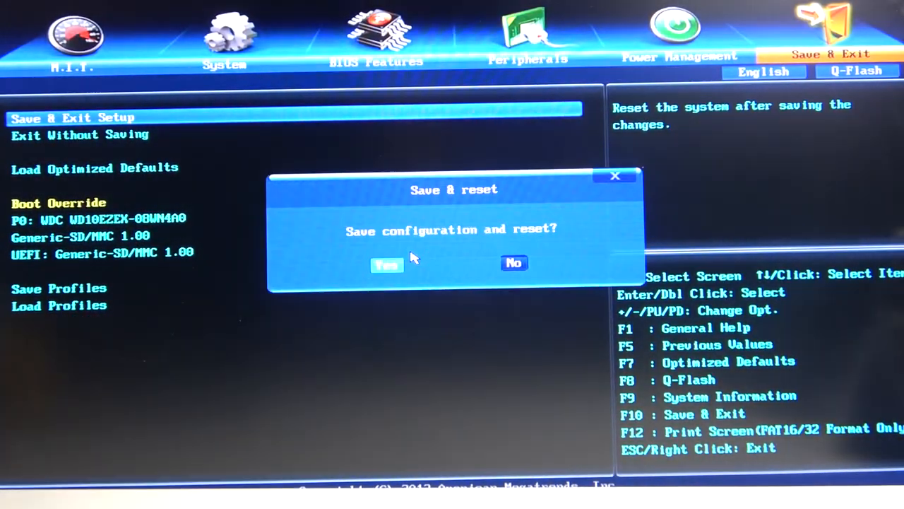
pyautogui.click(386, 263)
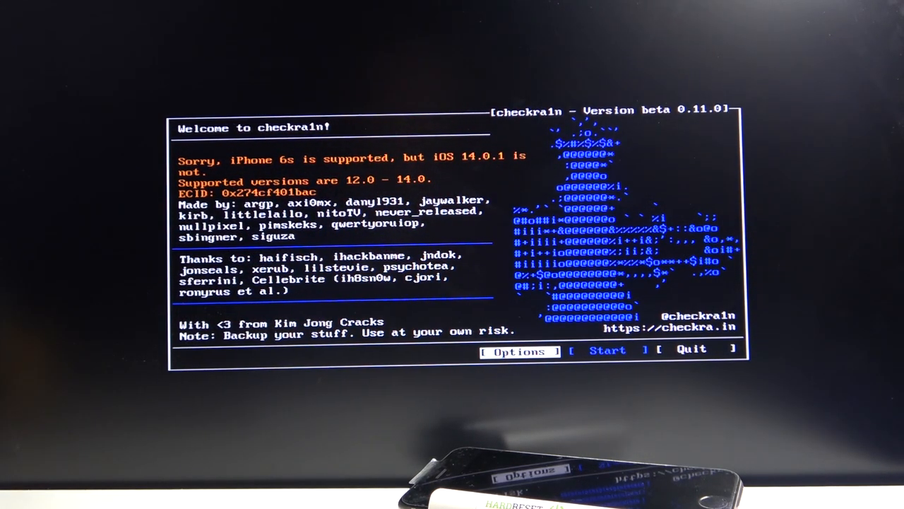
# Step: Allow untested iOS versions, start the jailbreak, and accept the iOS 14.0.1 warning
pyautogui.click(520, 350)
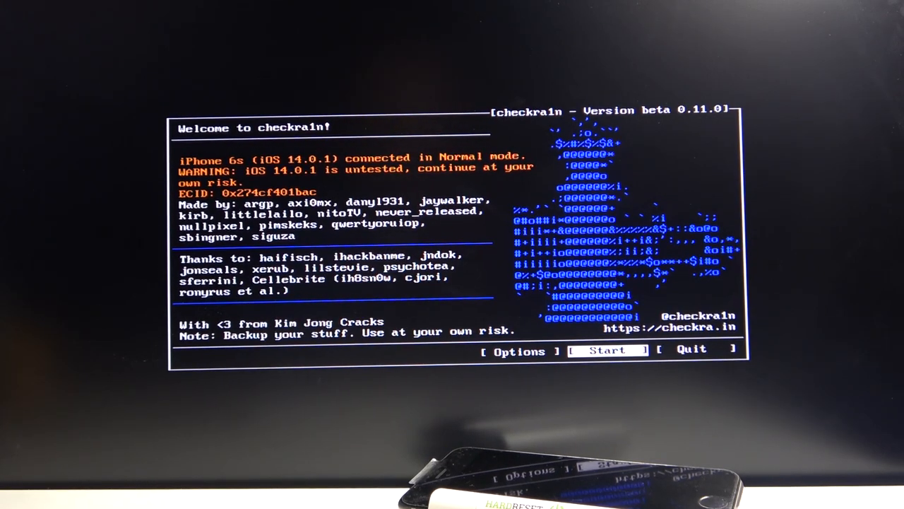
pyautogui.click(604, 351)
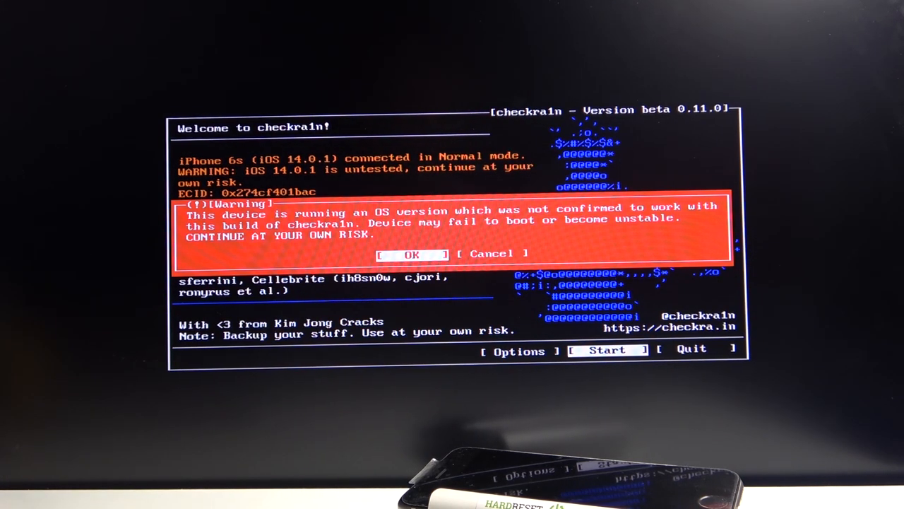
pyautogui.click(414, 253)
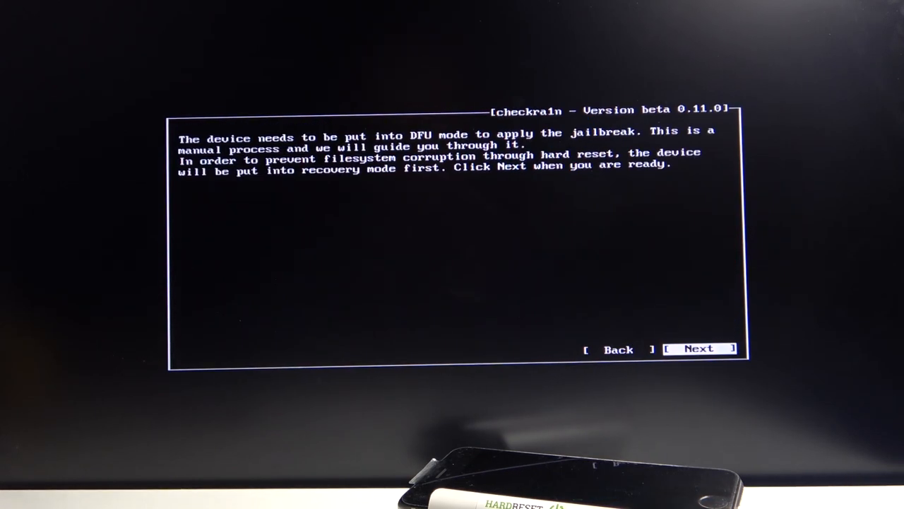
# Step: Advance checkra1n to recovery mode, then to the DFU button instructions for the iPhone 6s
pyautogui.click(697, 349)
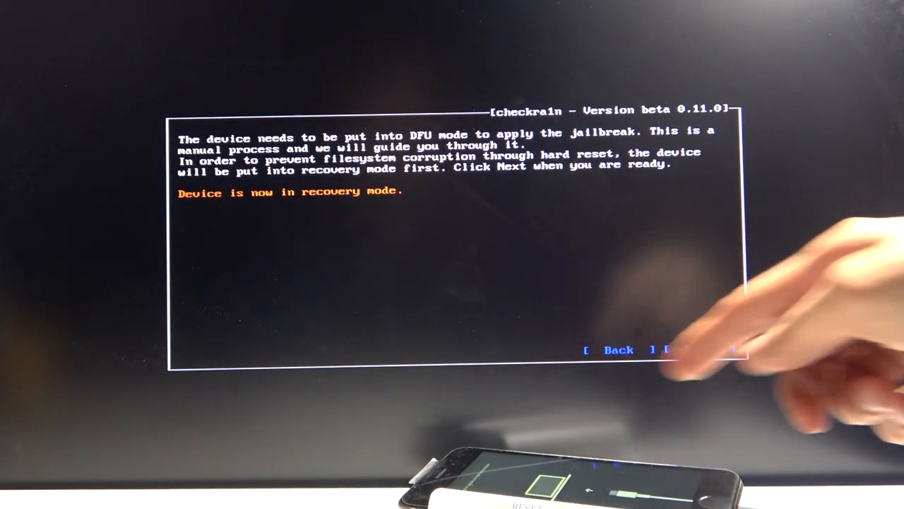
pyautogui.click(693, 349)
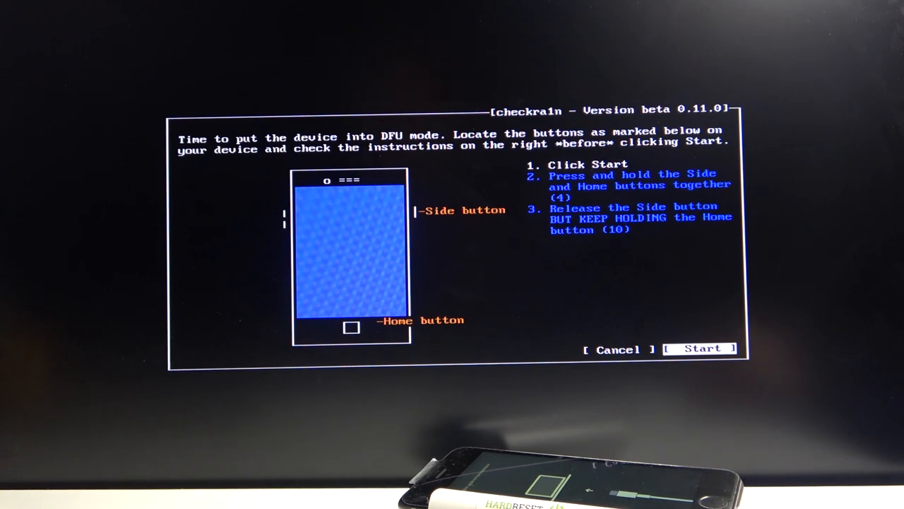